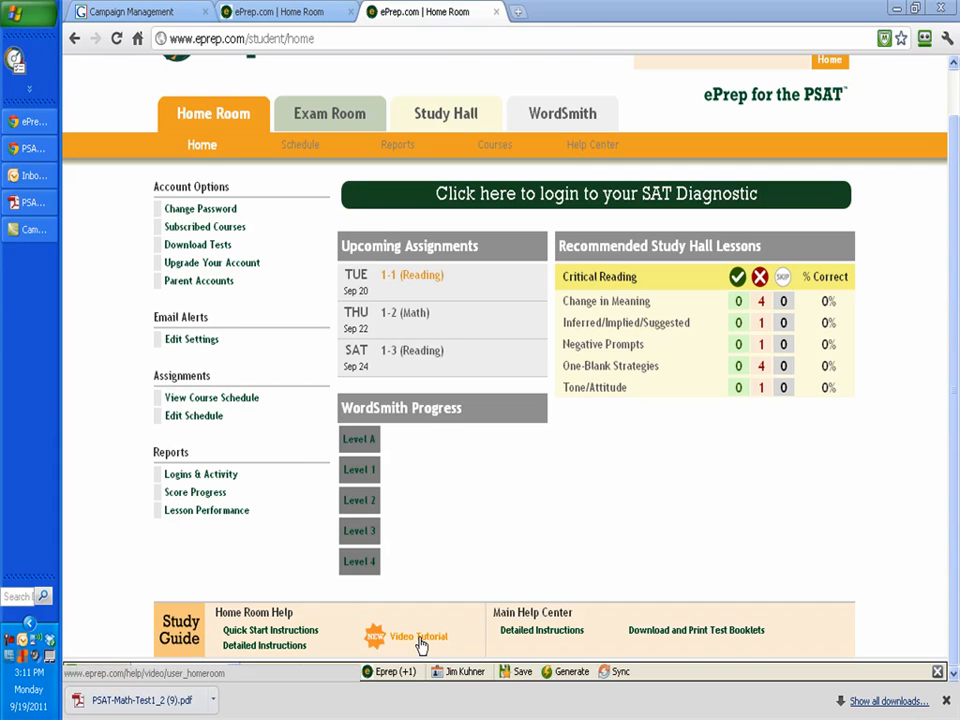
- View the Home Room video tutorial, then go to Download and Print Test Booklets
click(415, 636)
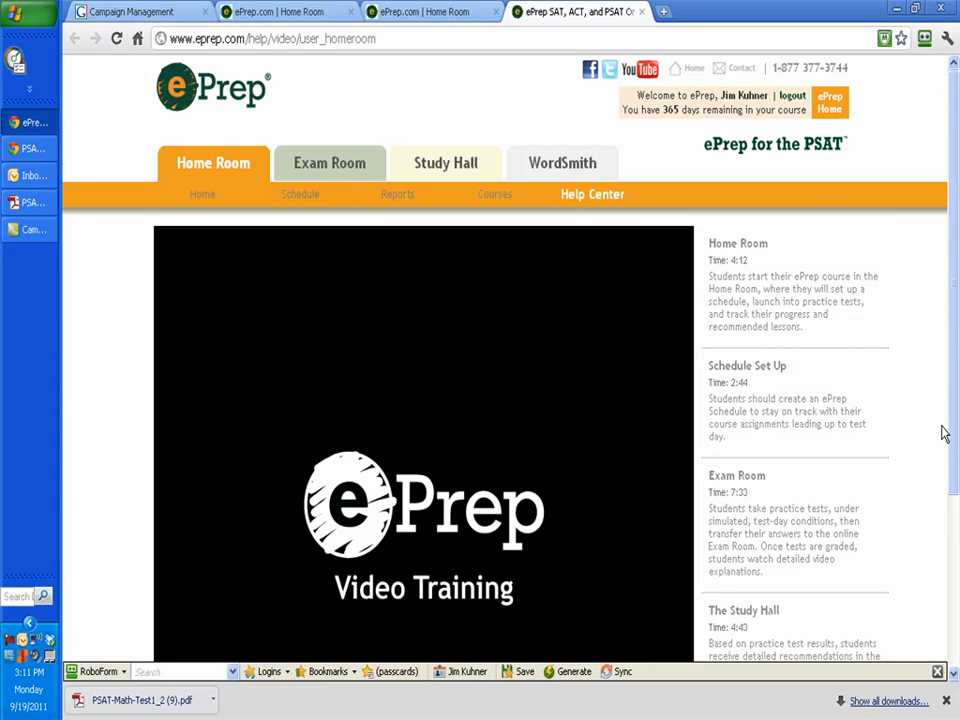
scroll(down, 3)
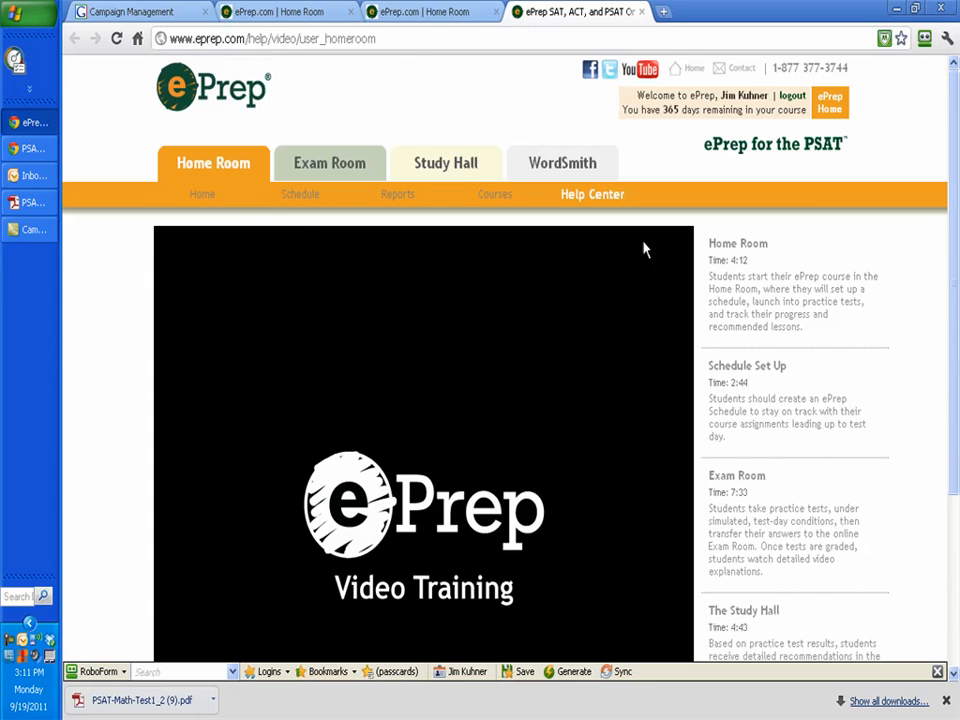
click(213, 162)
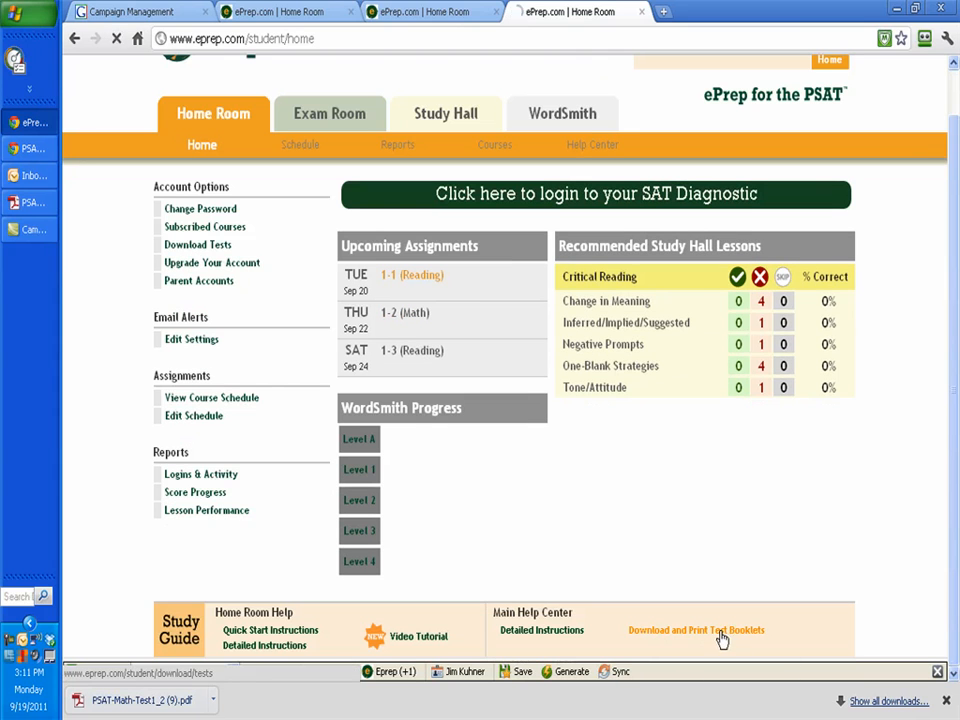
click(695, 637)
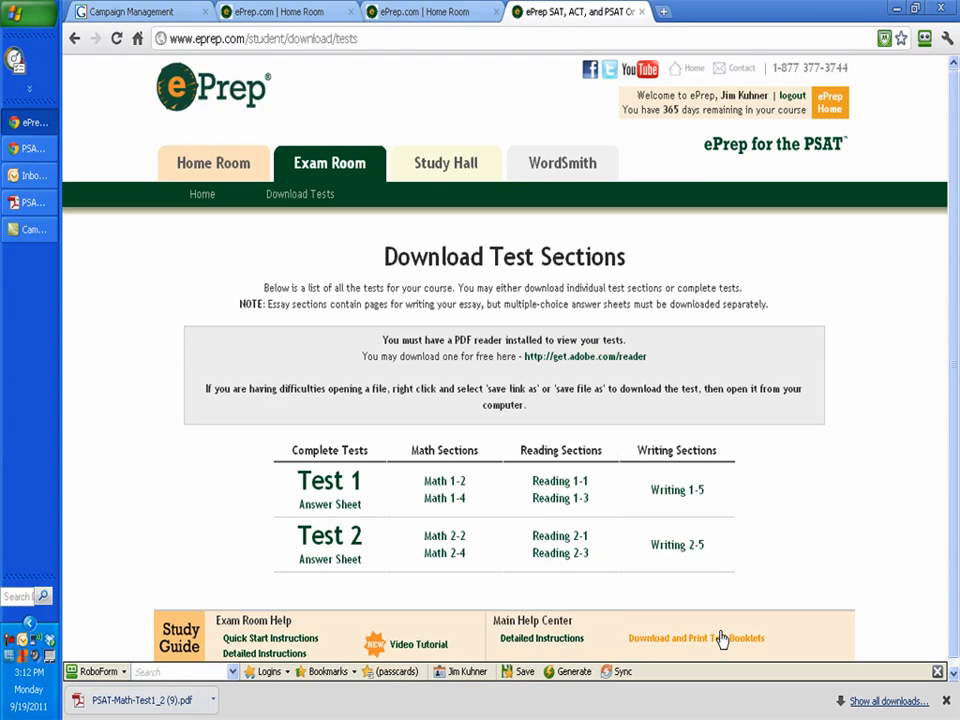
mouse_move(330, 504)
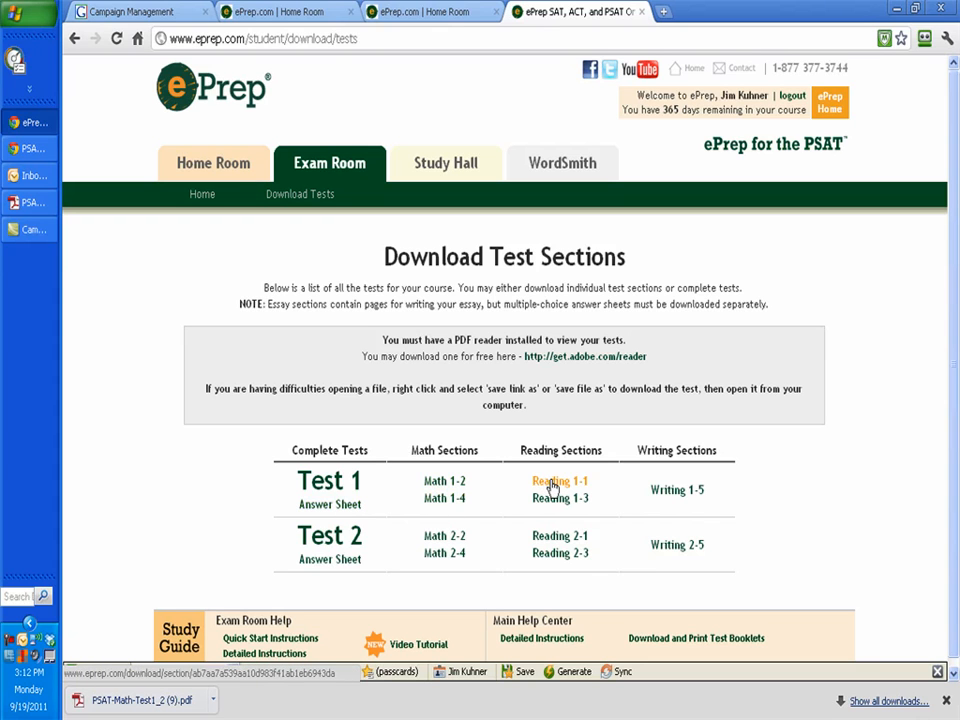
mouse_move(553, 487)
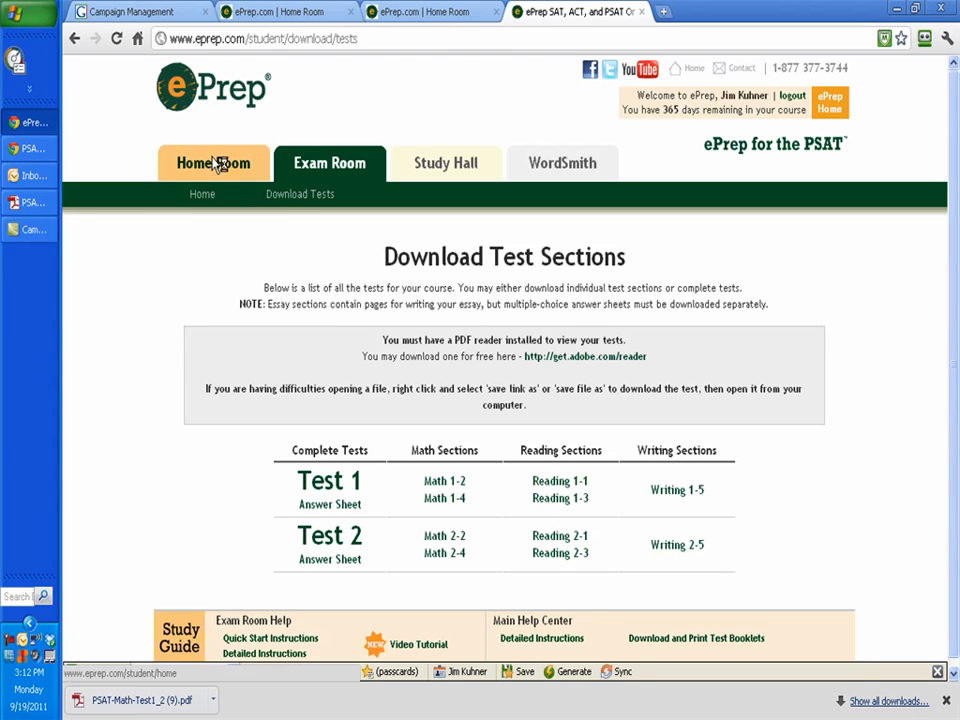
- Return to the Home Room overview from Download Test Sections
click(213, 163)
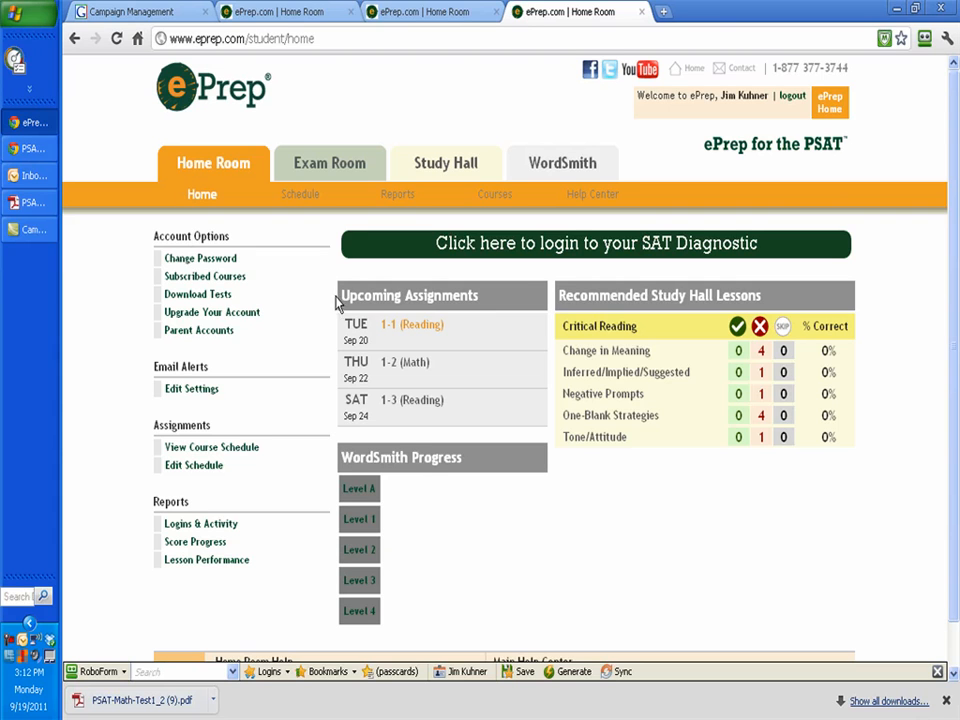
mouse_move(192, 485)
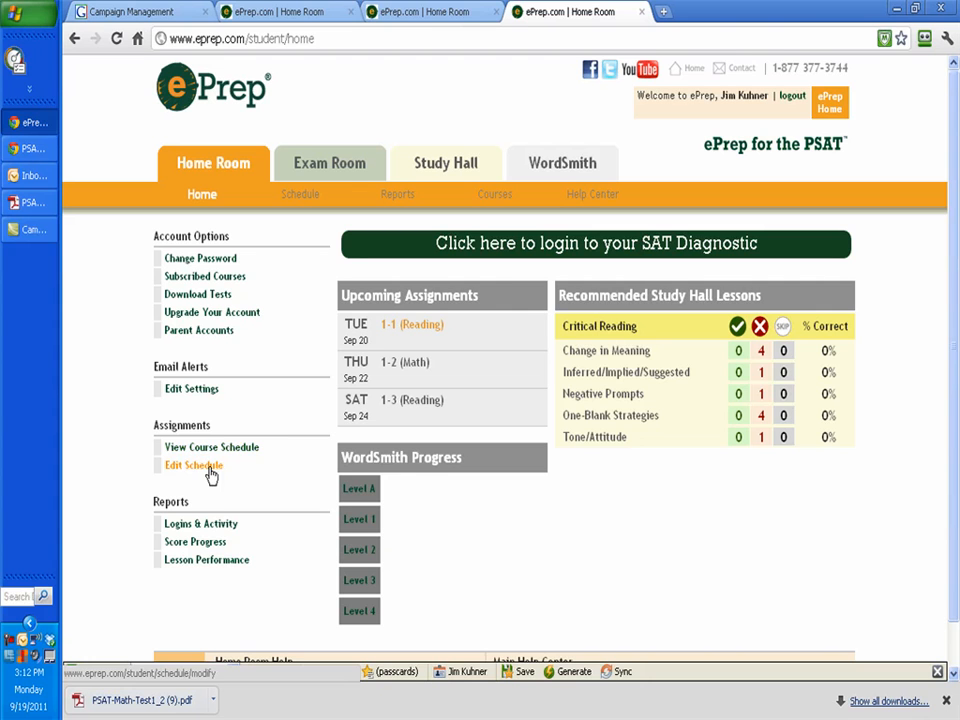
mouse_move(211, 447)
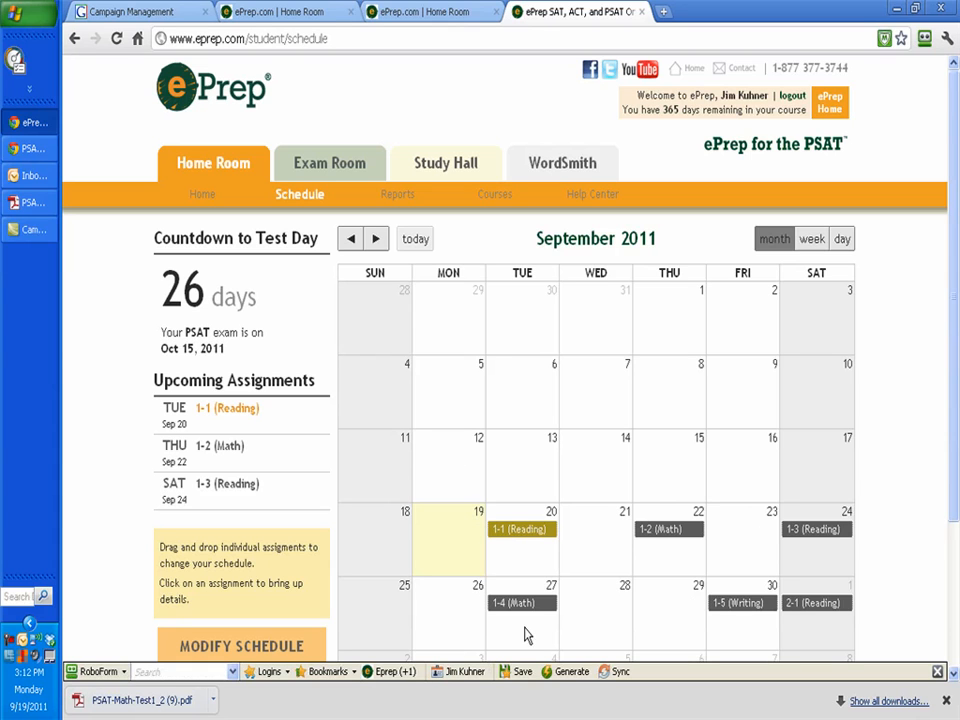
mouse_move(713, 632)
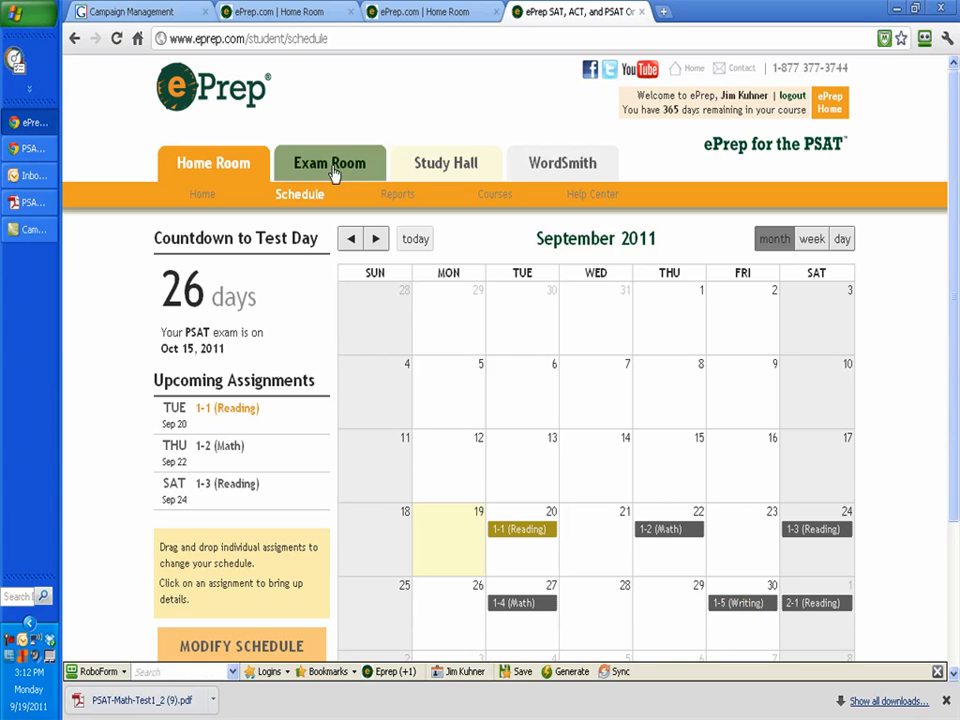
- In the Exam Room, load Practice Test 1 Section 1 Critical Reading and review the answer grid
click(330, 162)
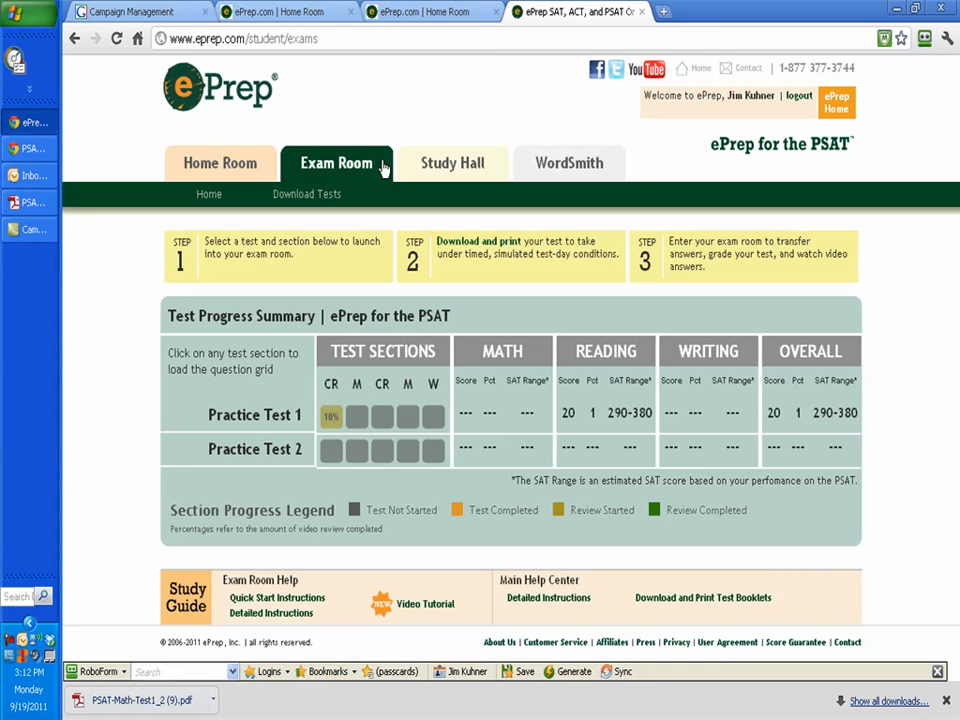
mouse_move(390, 168)
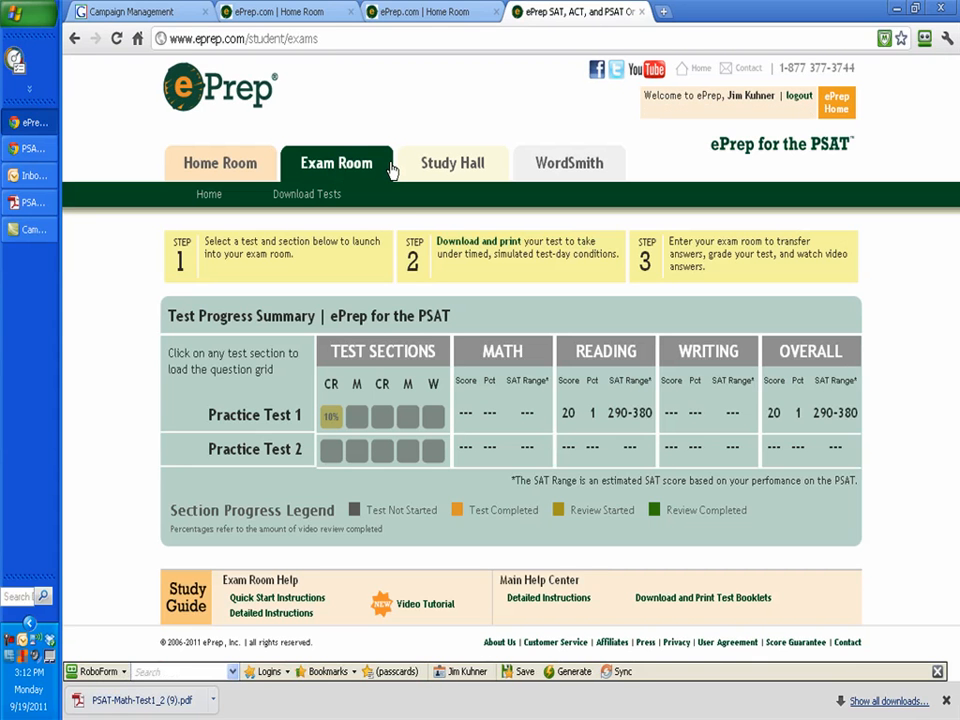
click(331, 415)
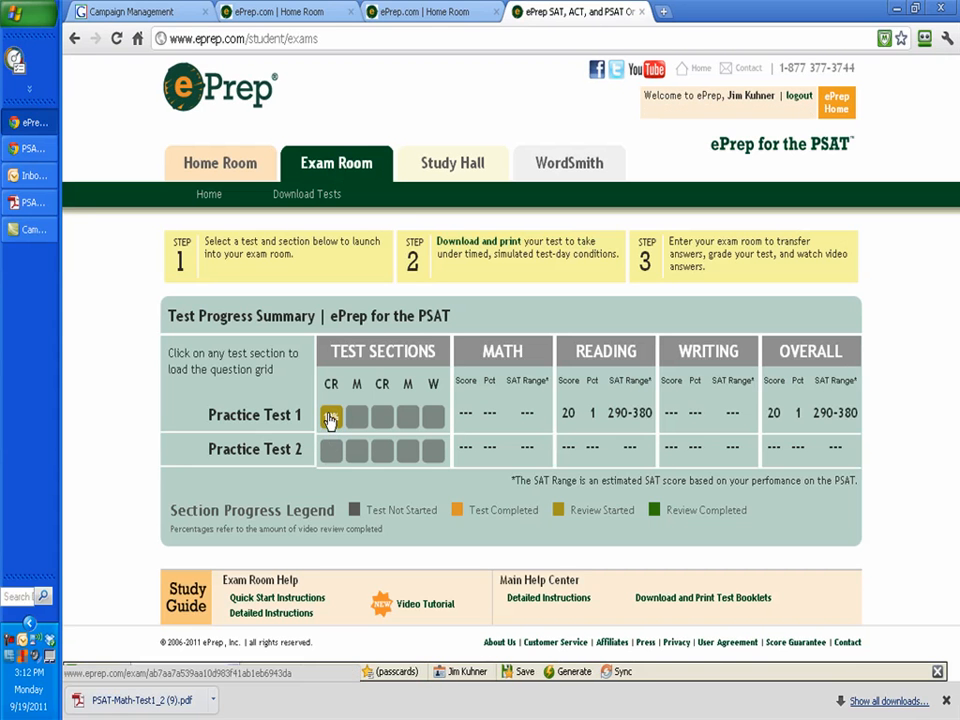
click(330, 415)
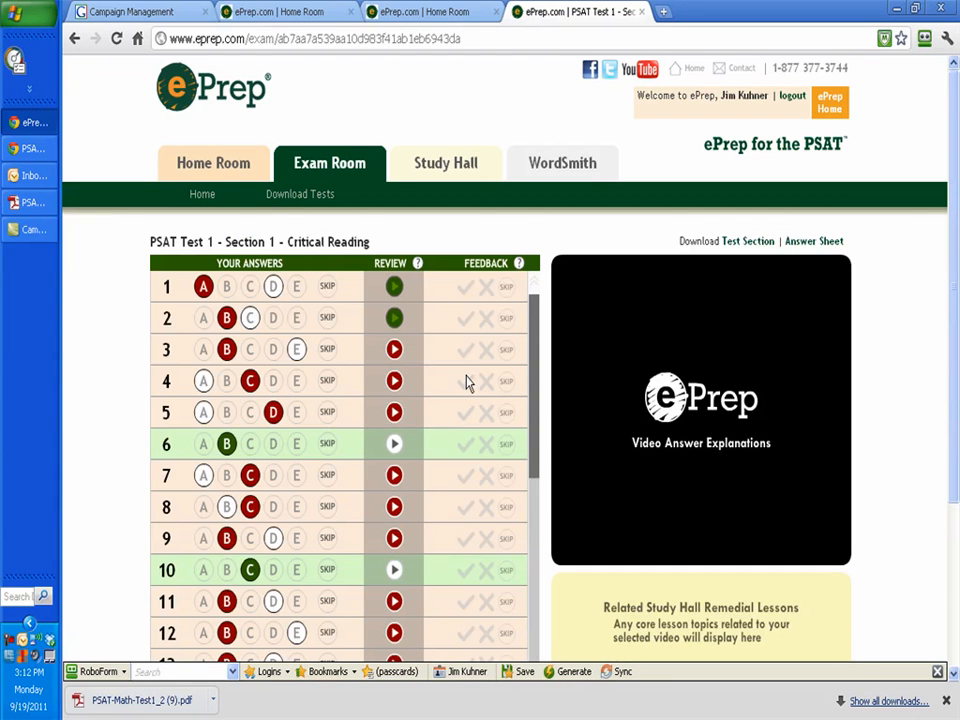
mouse_move(235, 302)
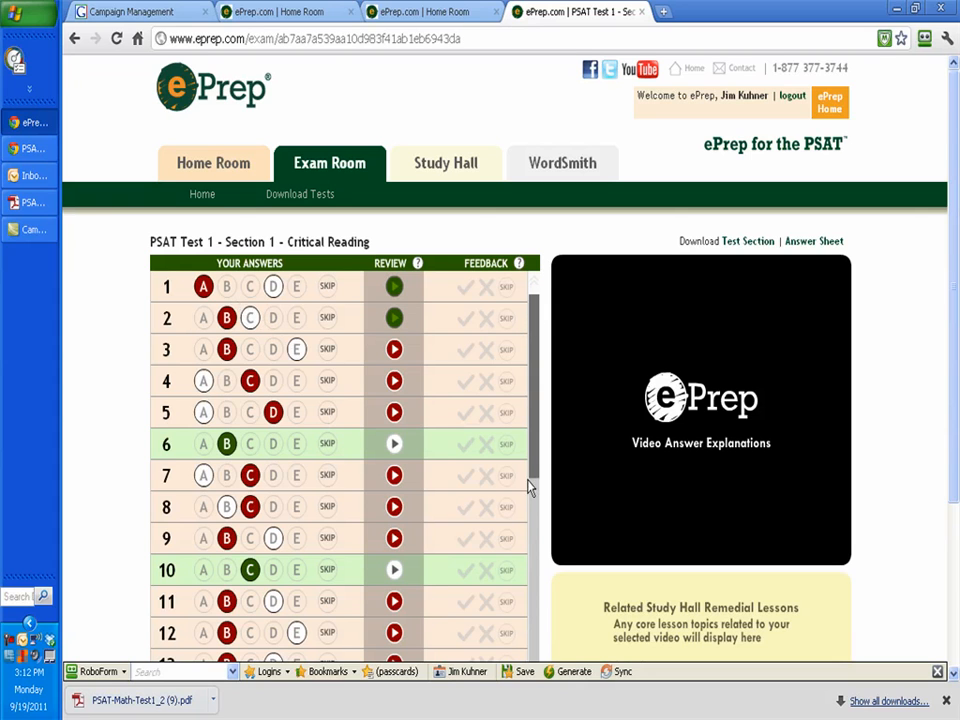
scroll(down, 3)
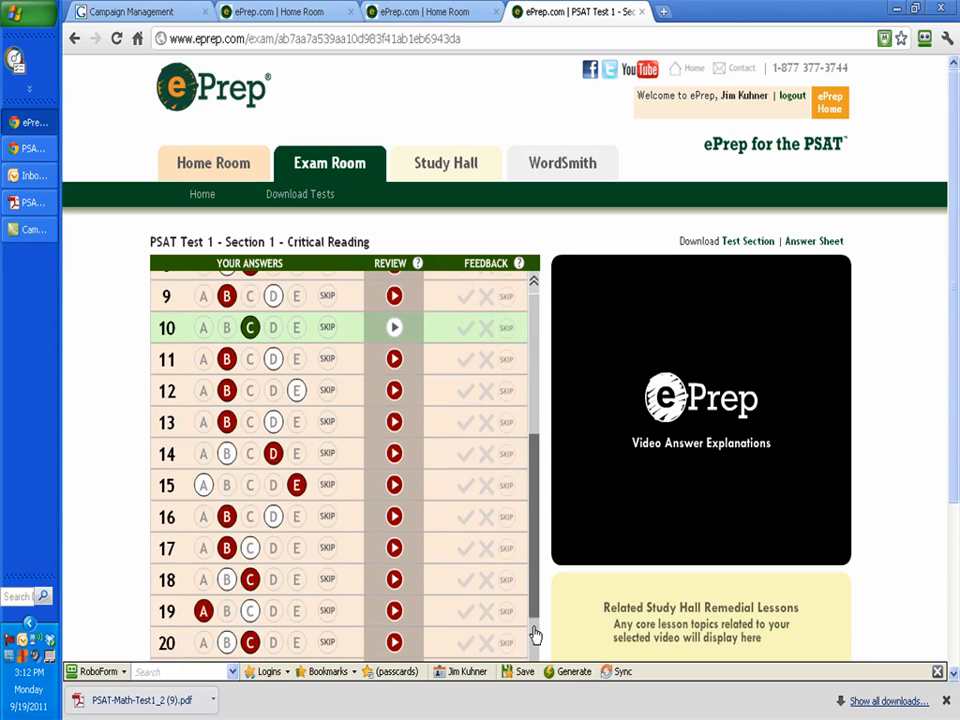
scroll(down, 3)
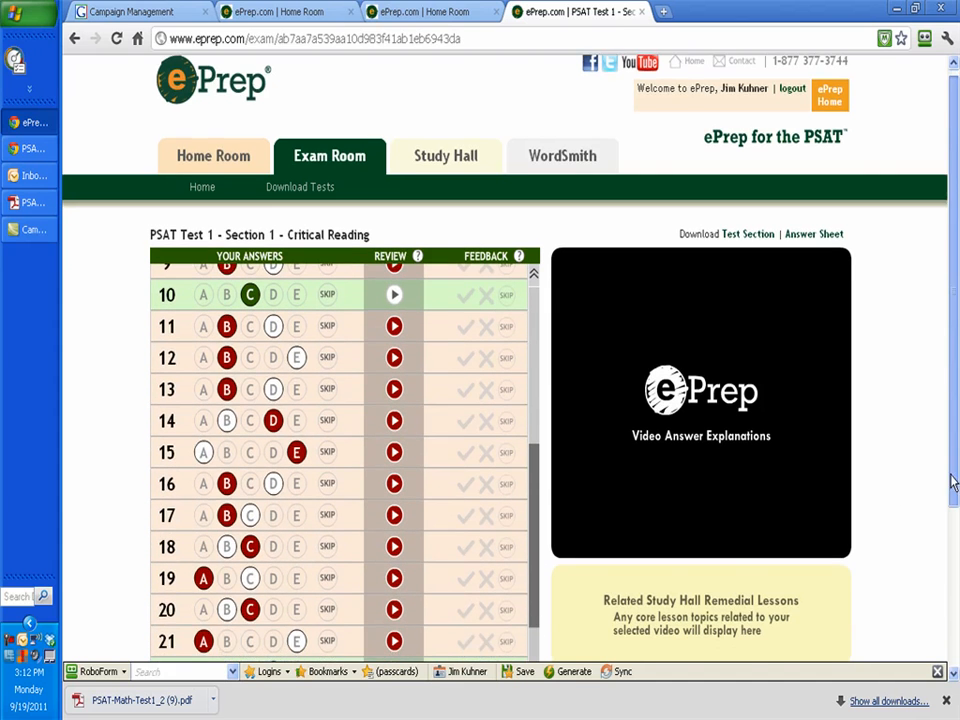
scroll(down, 3)
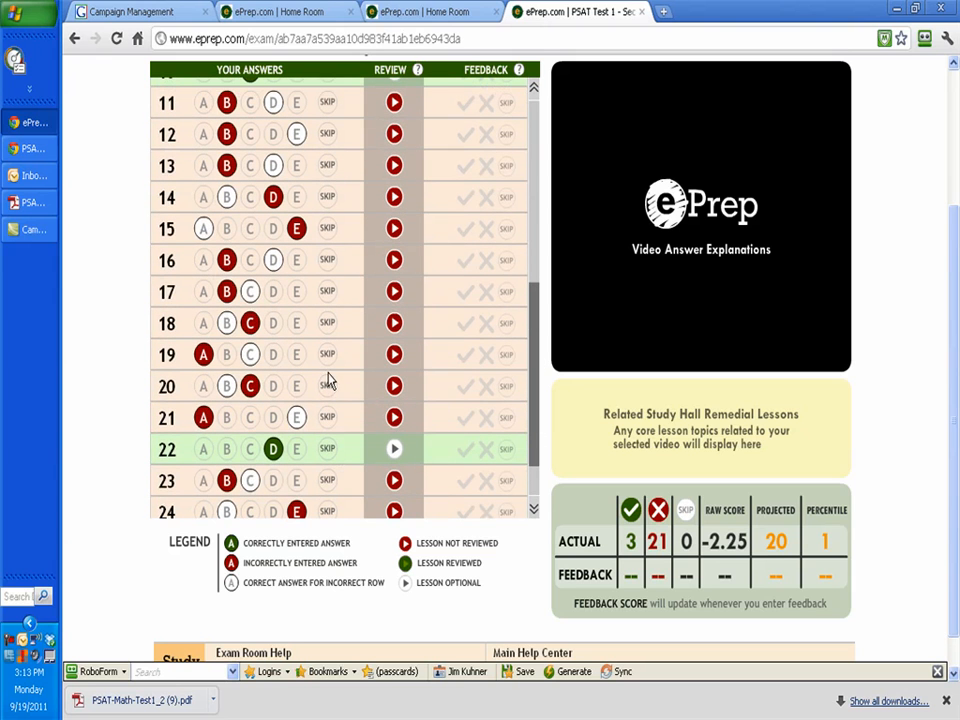
mouse_move(113, 247)
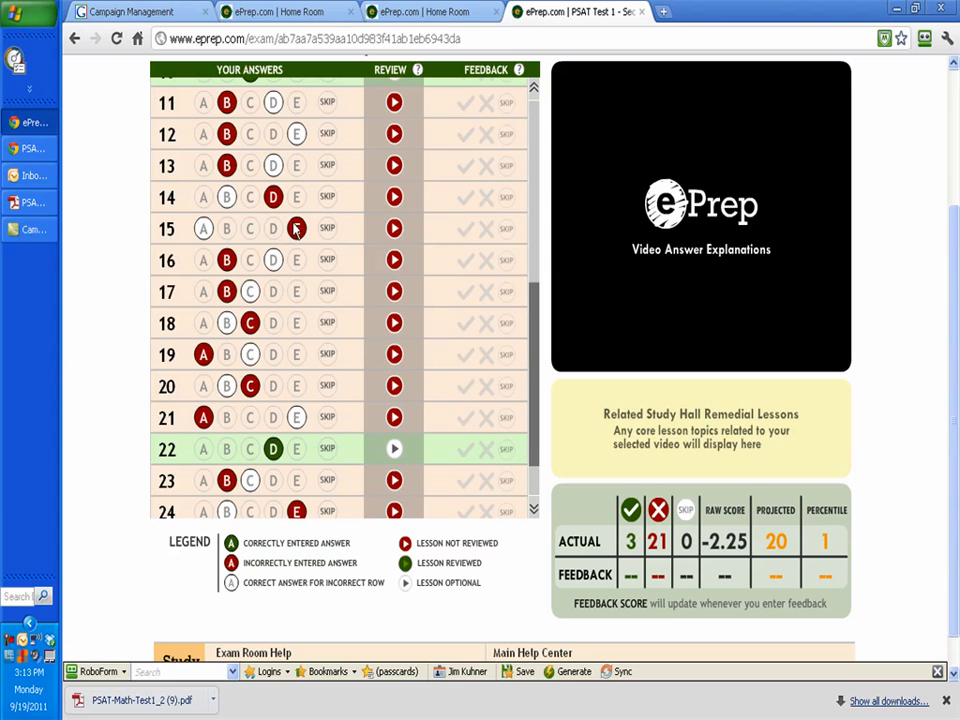
mouse_move(300, 232)
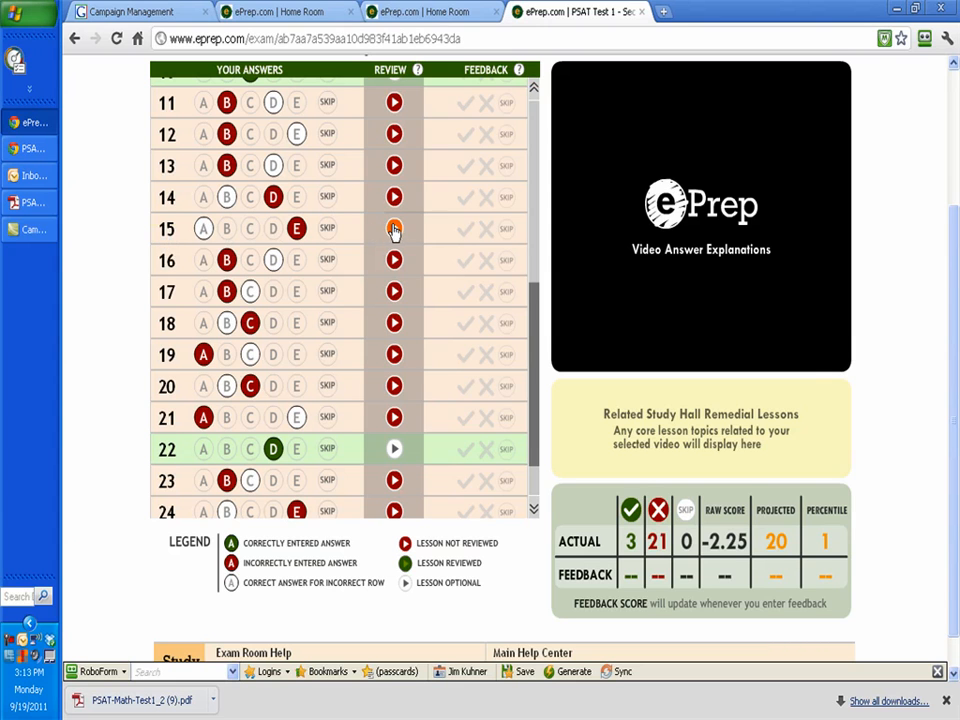
- Play the video explanation for question 15 and pause it partway
click(393, 228)
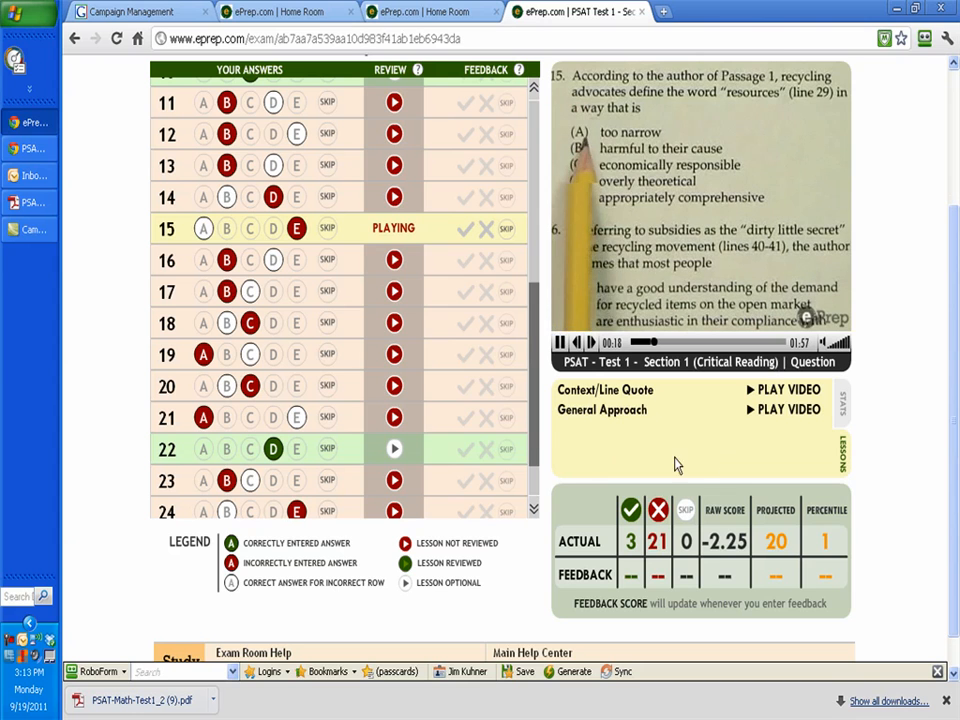
click(557, 342)
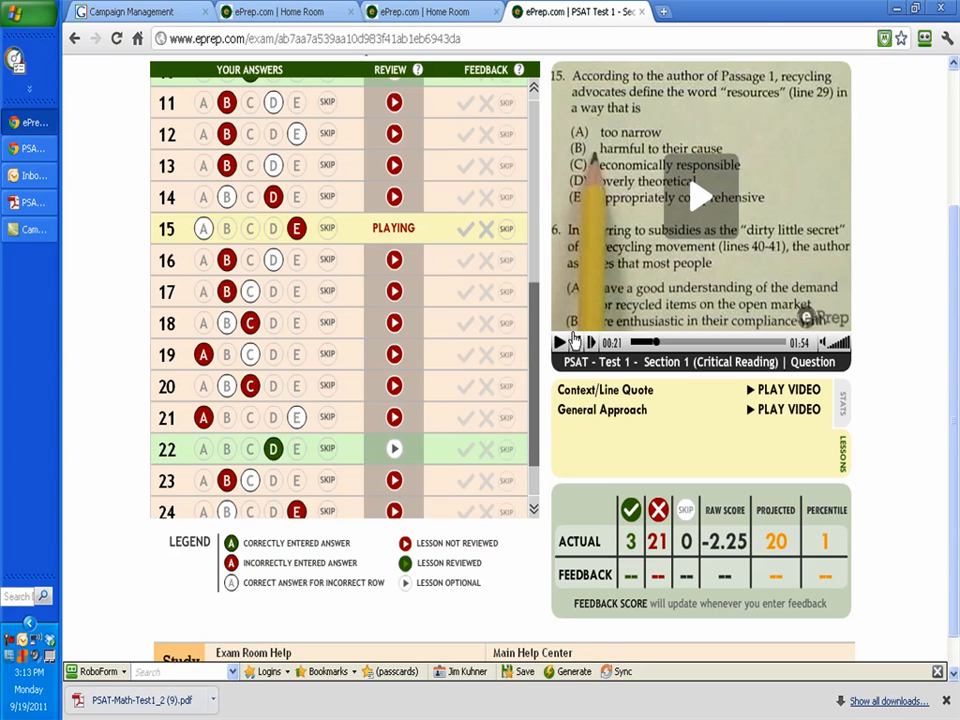
mouse_move(893, 316)
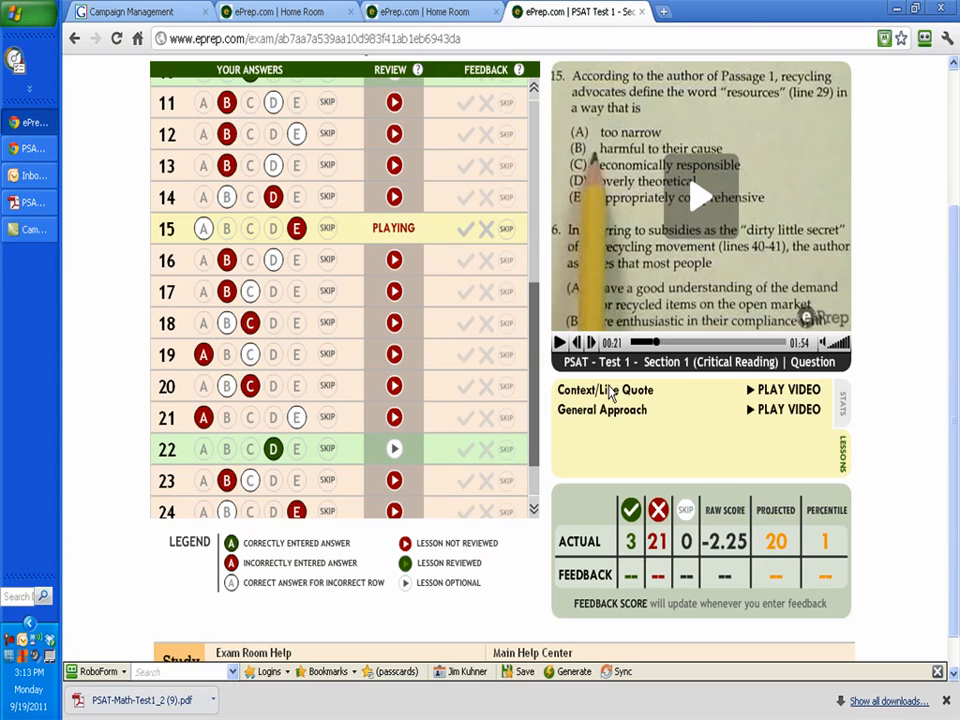
mouse_move(383, 240)
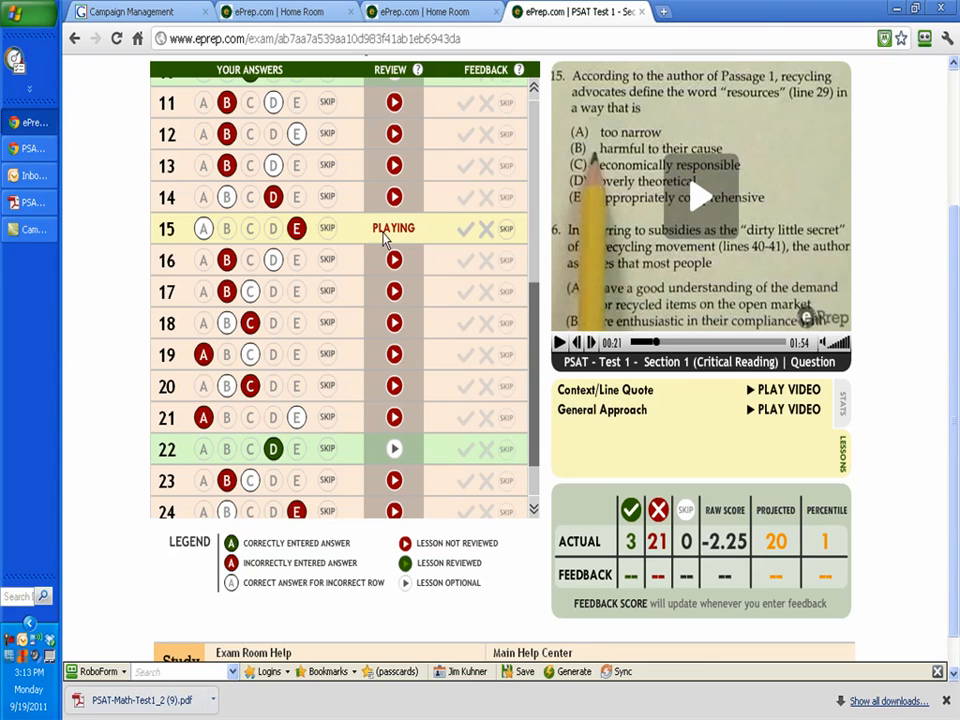
mouse_move(612, 402)
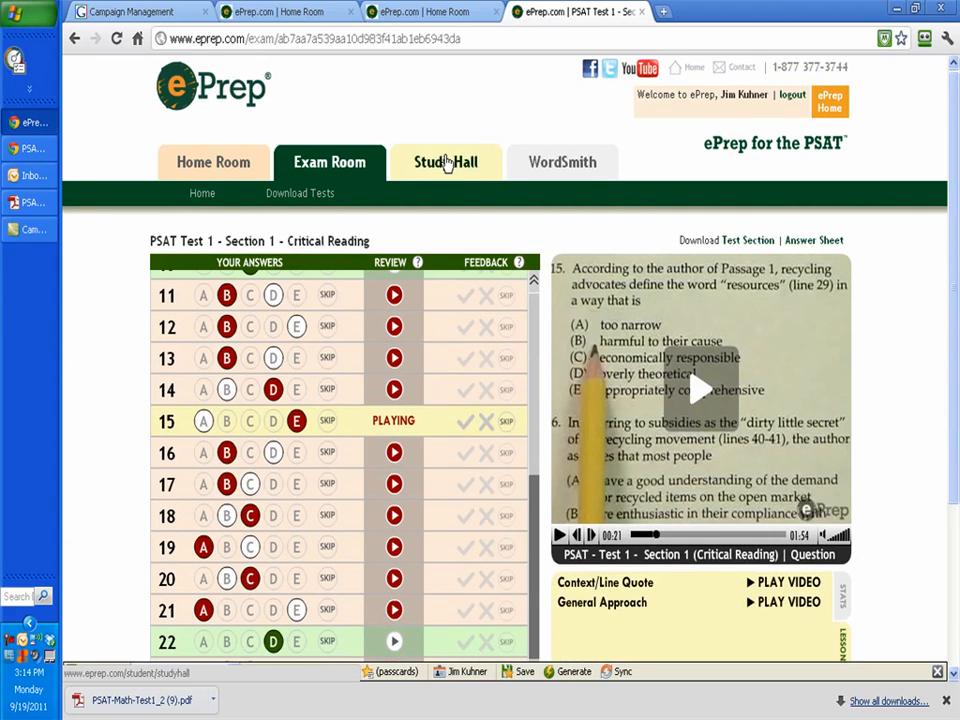
- Browse the Study Hall math lessons list, then return to the Home Room
click(446, 162)
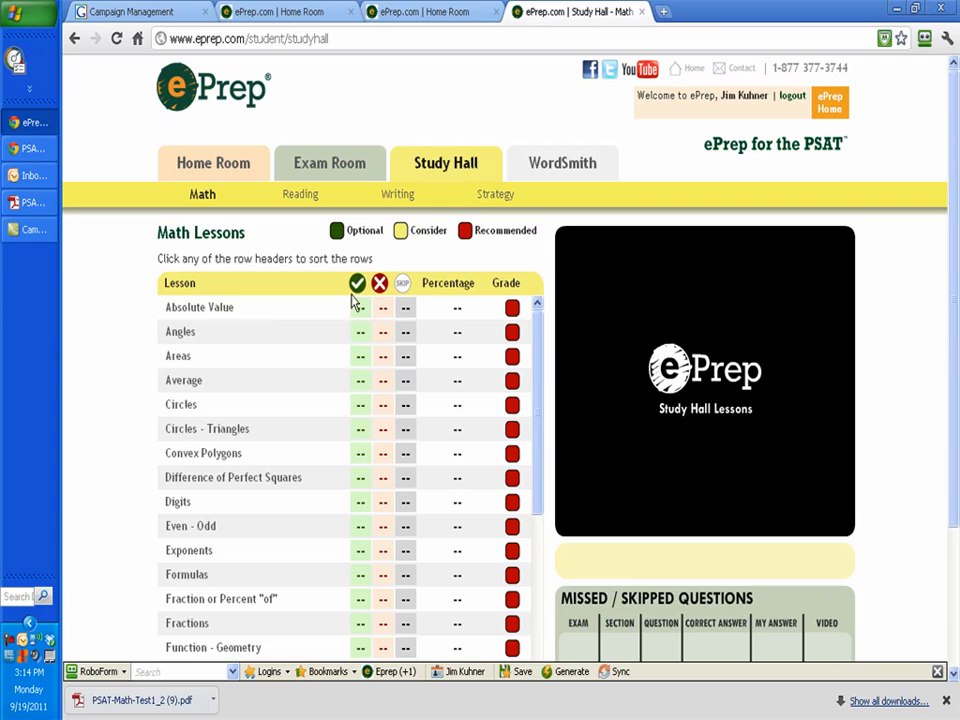
mouse_move(252, 428)
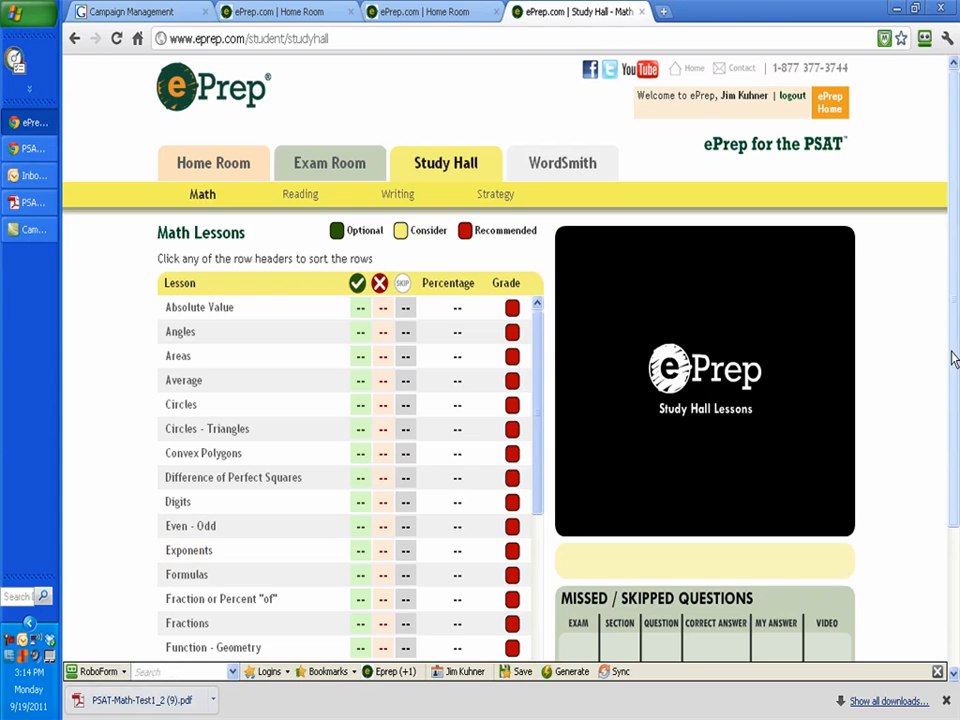
scroll(down, 3)
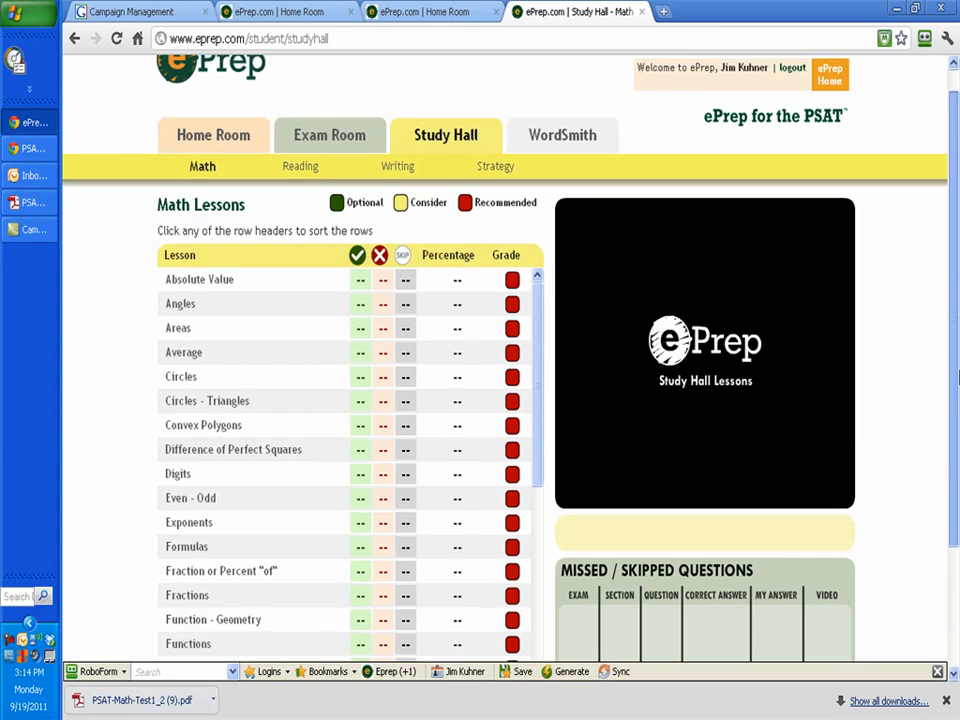
click(213, 134)
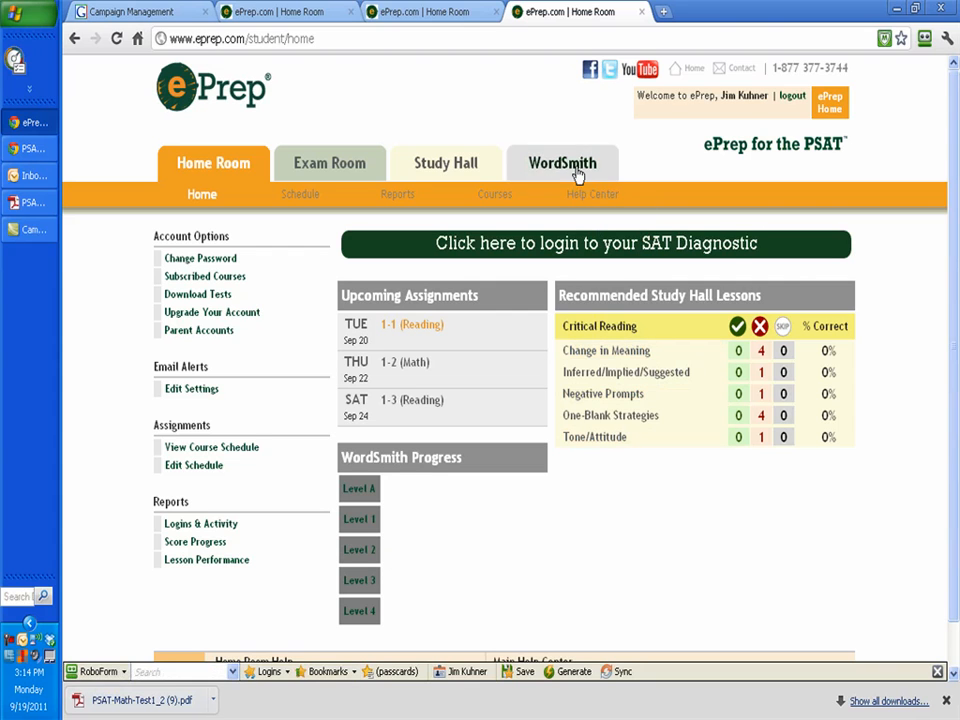
mouse_move(562, 163)
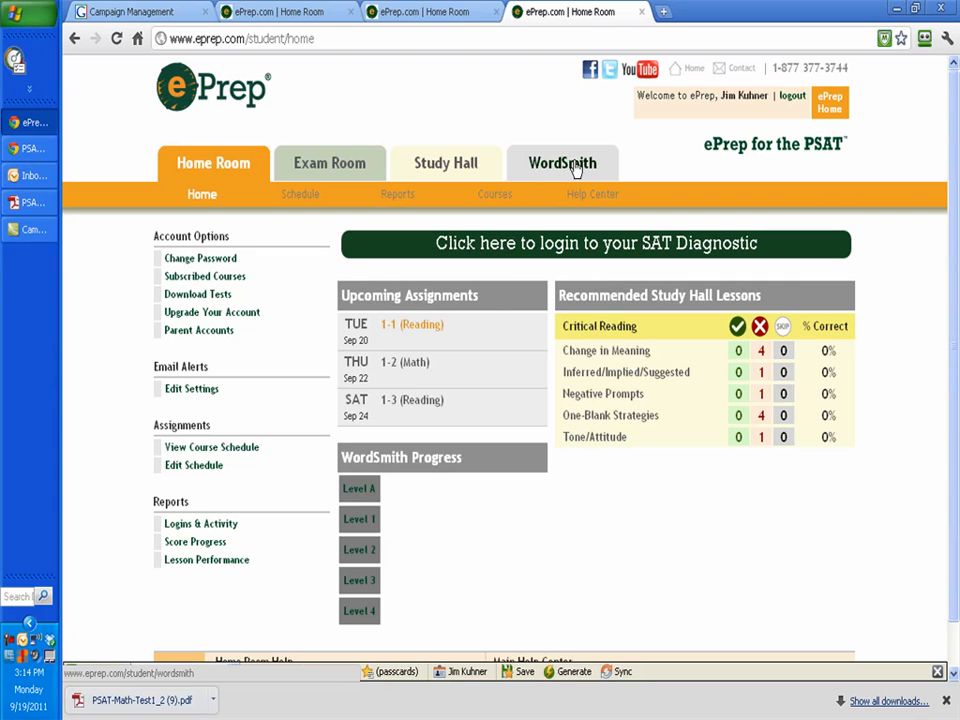
mouse_move(631, 437)
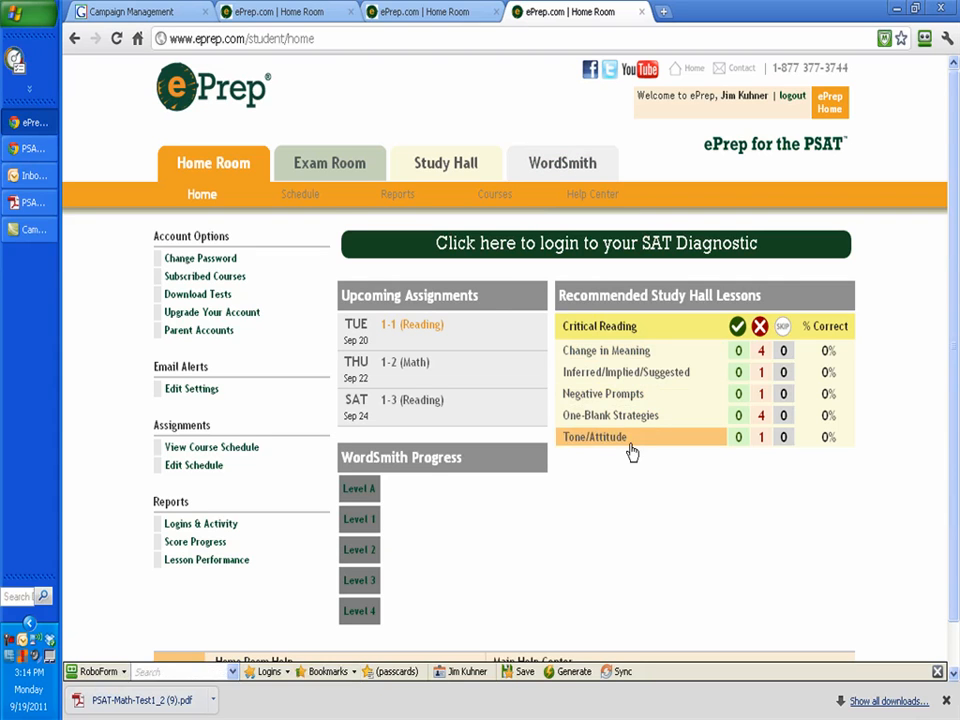